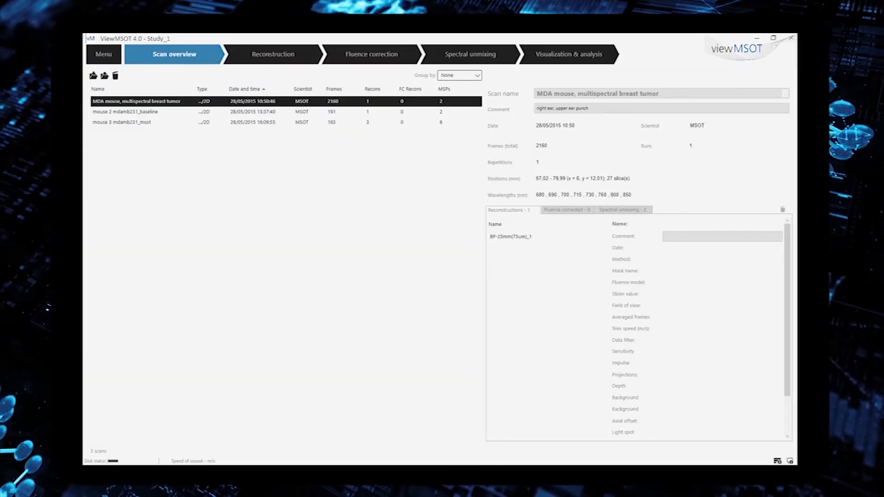
Step: Advance the breast tumor scan through Reconstruction, Fluence correction and Spectral unmixing, reconstructing it on the way
left_click(272, 55)
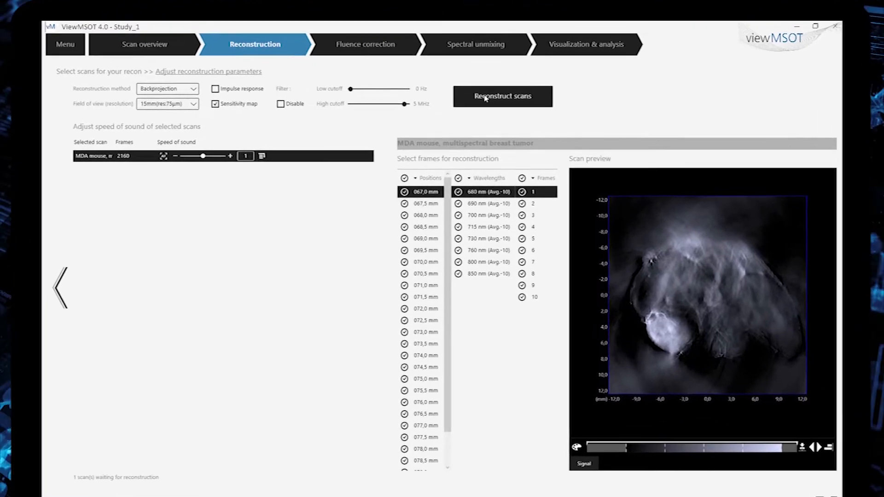
left_click(364, 45)
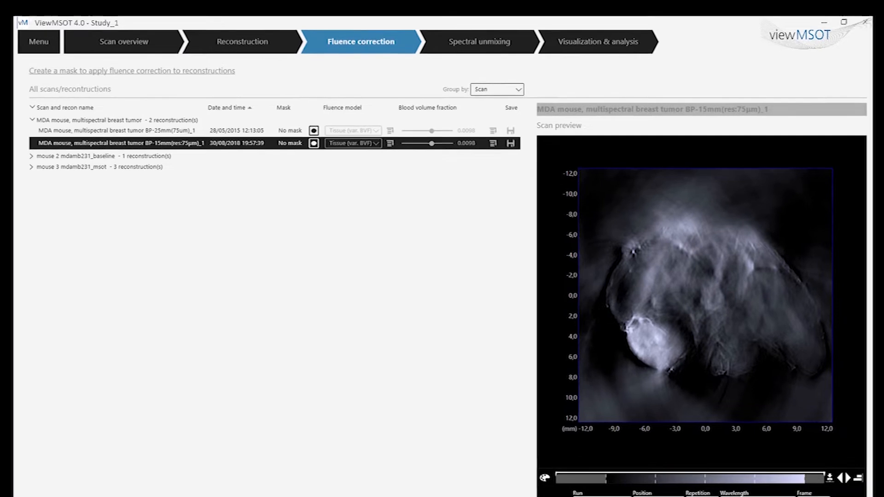
left_click(477, 42)
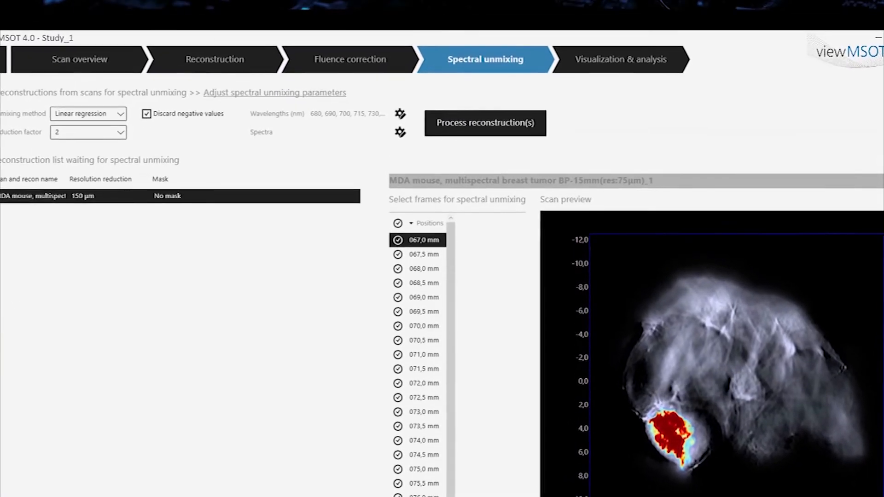
left_click(619, 59)
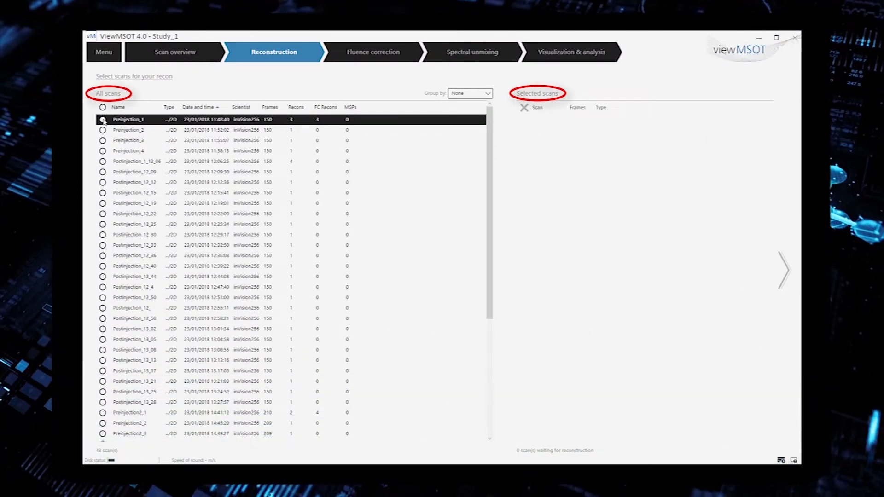
Step: Queue Preinjection_1, Postinjection_1_12_06 and Postinjection_12_30 and proceed to reconstruction parameters
left_click(102, 119)
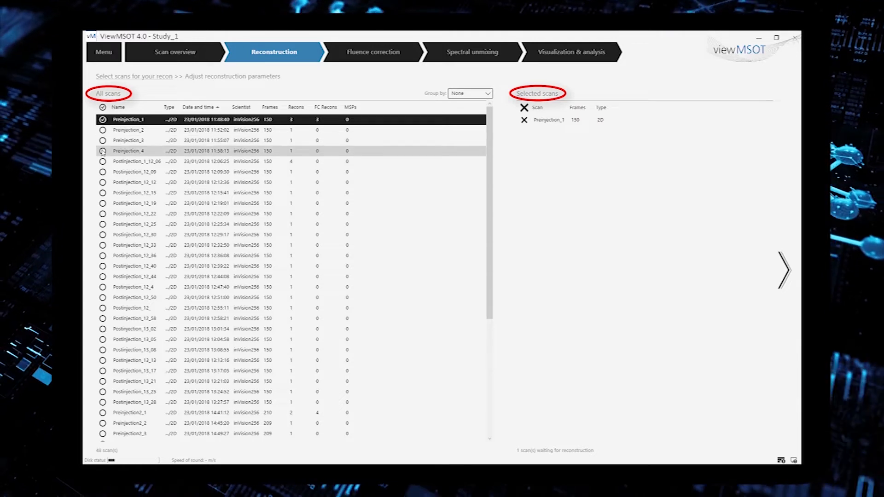
left_click(102, 162)
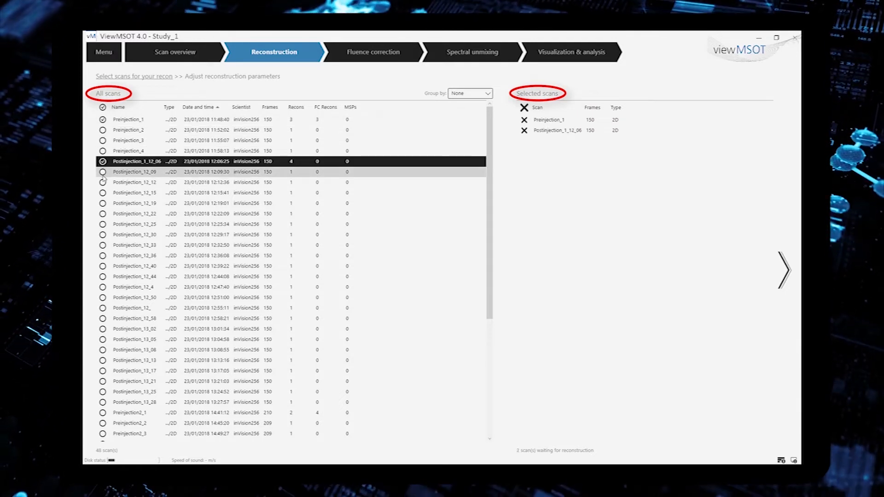
left_click(102, 234)
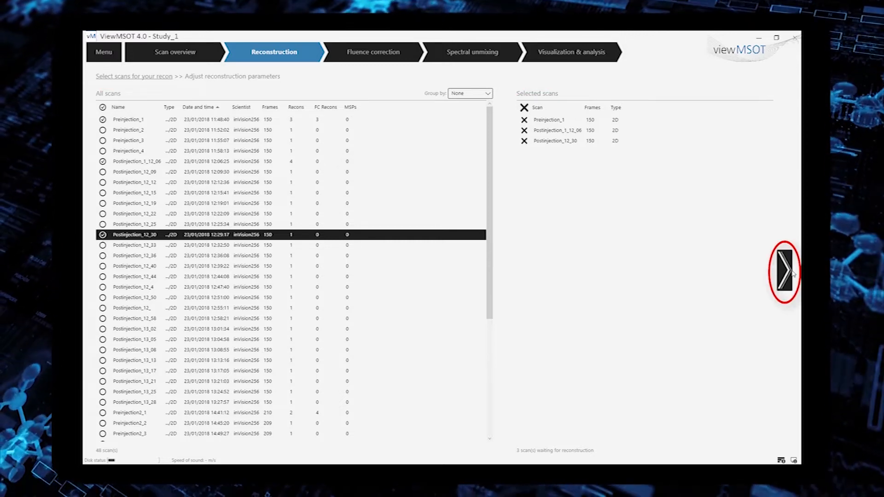
left_click(783, 269)
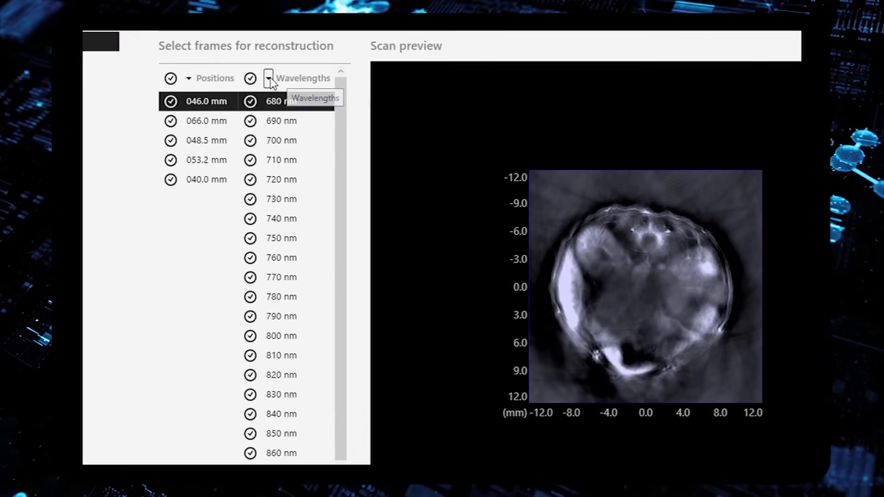
Step: Toggle all wavelength frames at once in the frame selection for reconstruction
left_click(268, 77)
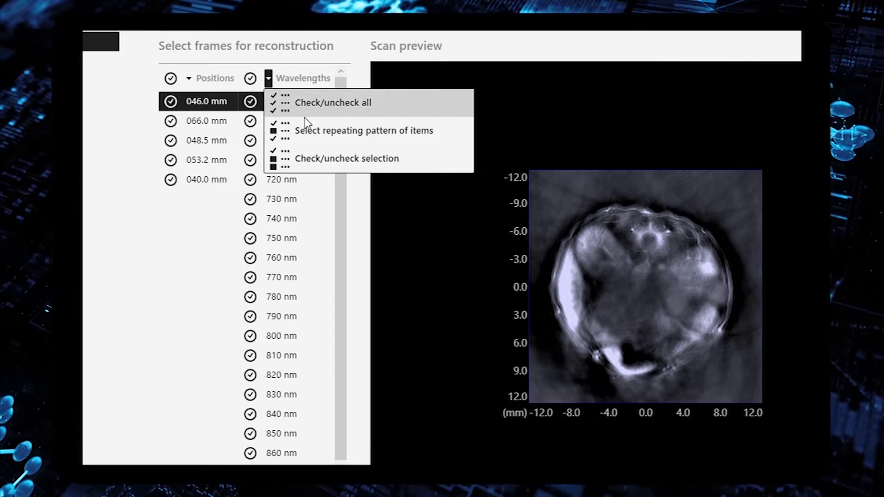
left_click(362, 130)
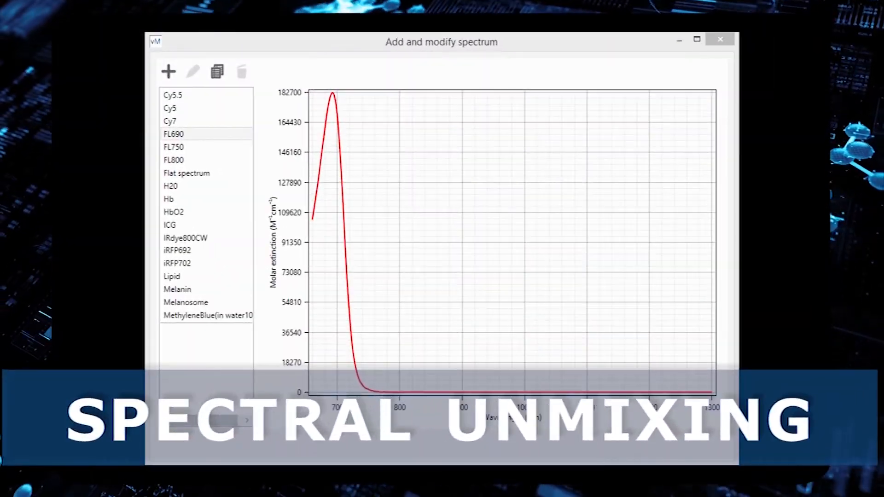
Step: View the Hb spectrum, add a new library spectrum and select the resulting UserSpectrum entry
left_click(186, 199)
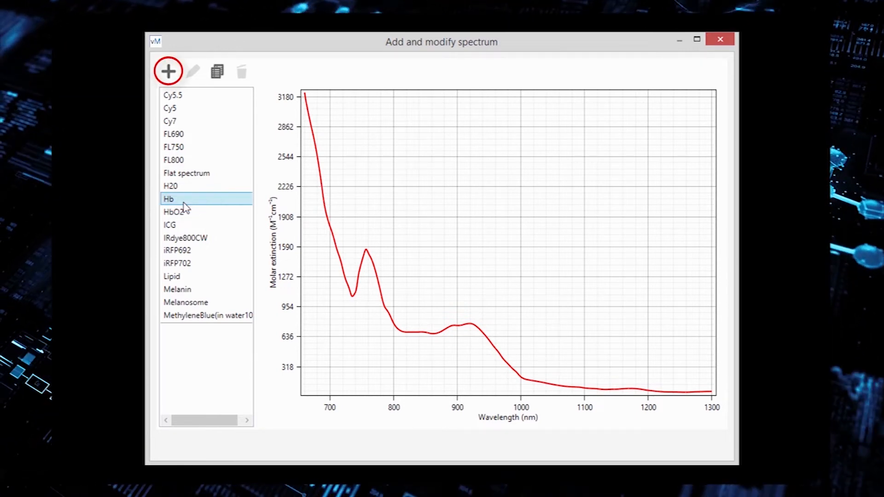
left_click(167, 71)
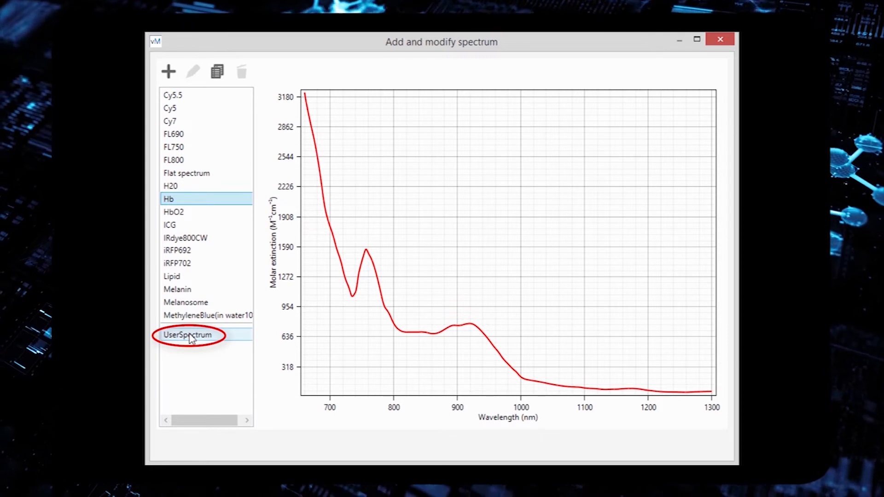
left_click(188, 335)
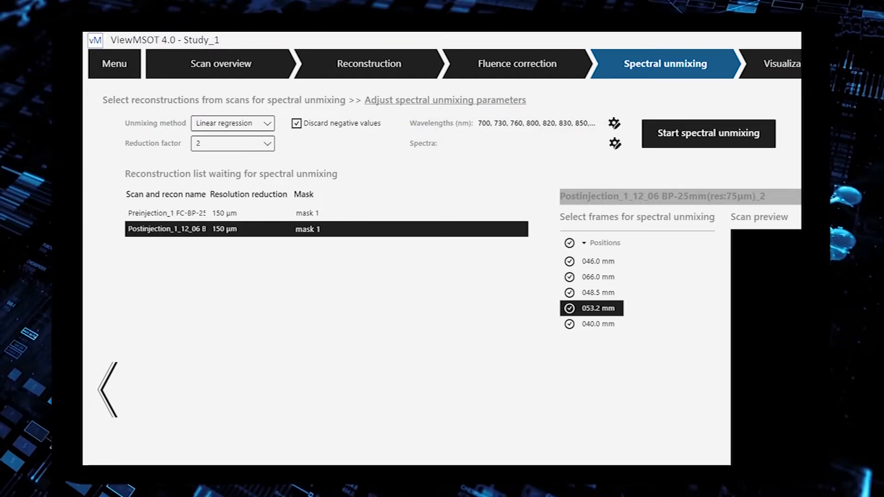
Step: Include a spectrum from the Spectra settings list for unmixing the two reconstructions
left_click(614, 143)
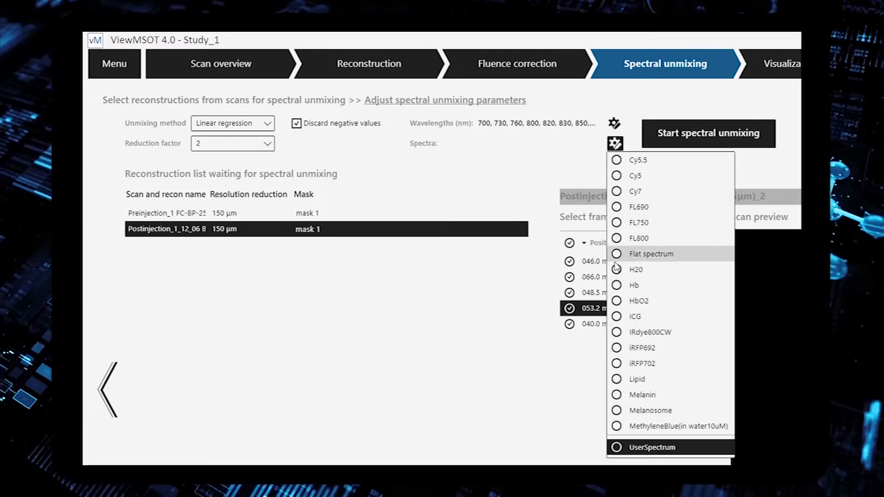
left_click(616, 300)
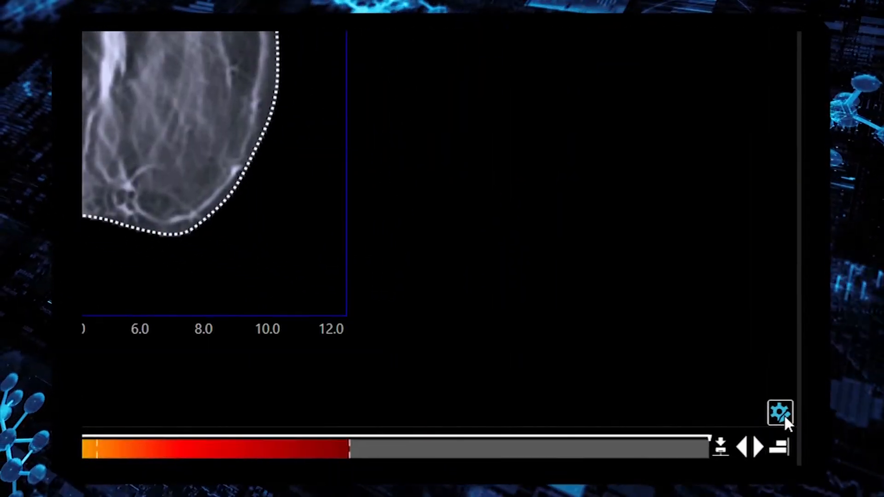
Step: Apply the Hot palette, then add a custom green-and-red palette and apply it to the image
left_click(780, 413)
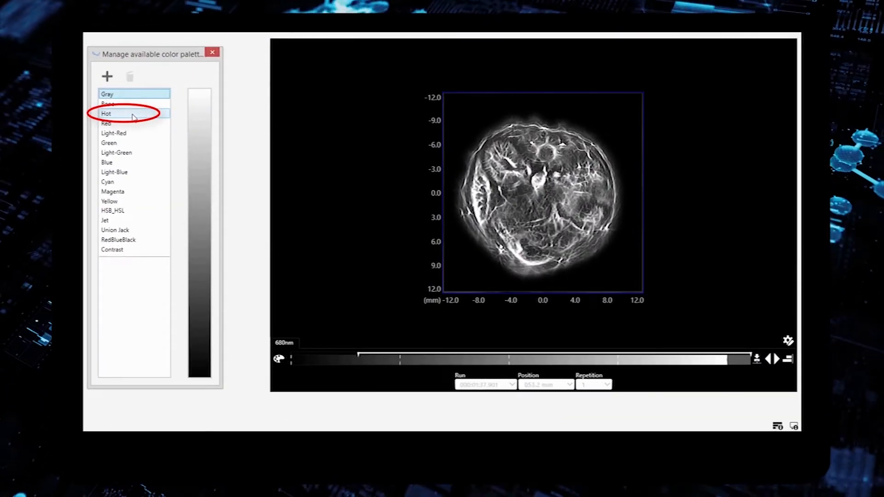
left_click(135, 113)
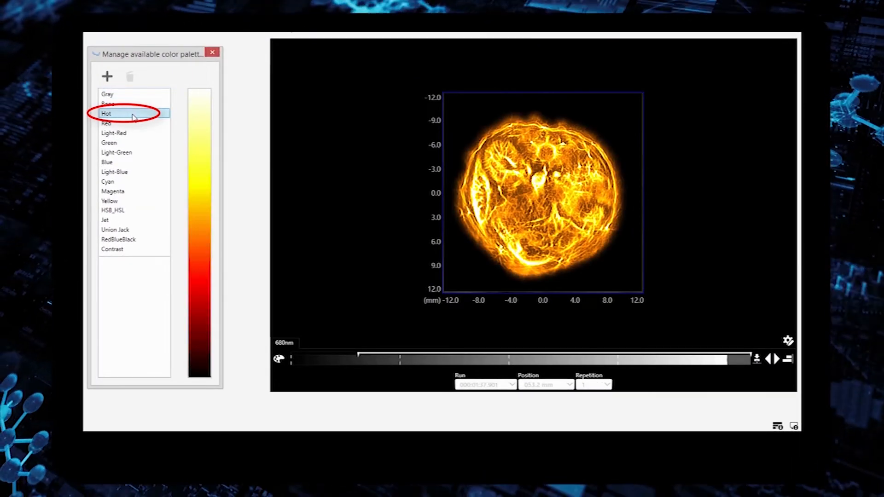
left_click(107, 77)
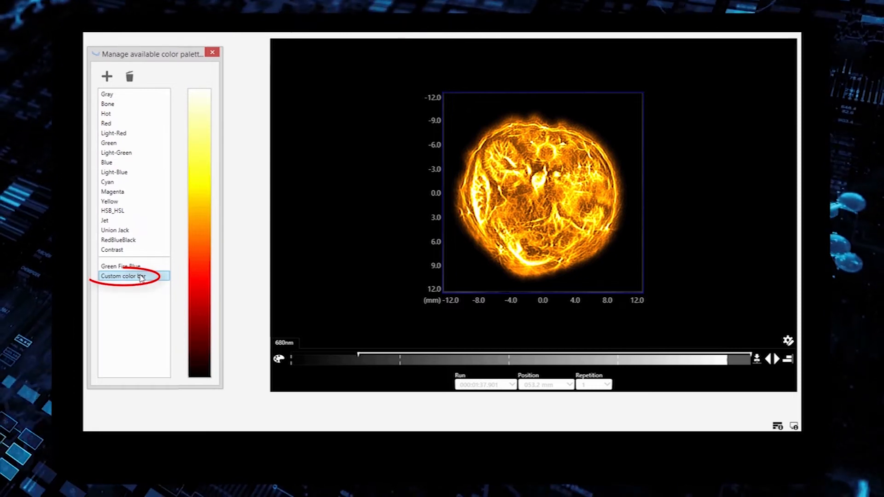
left_click(119, 275)
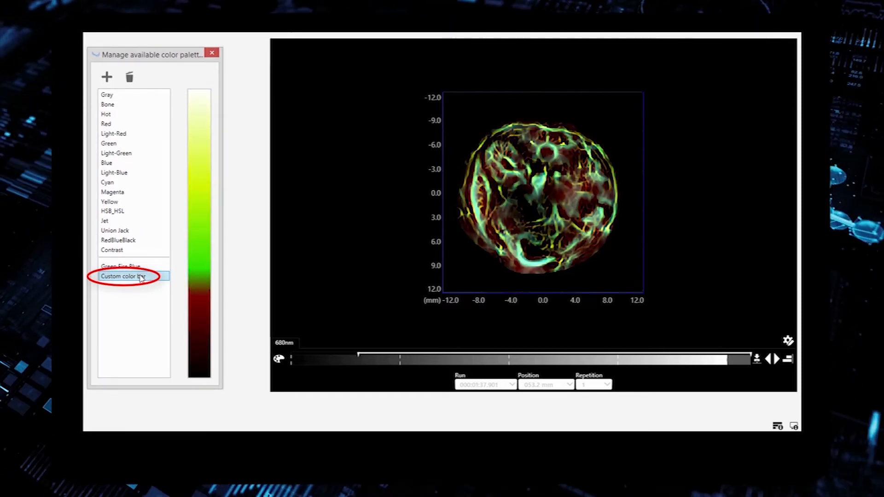